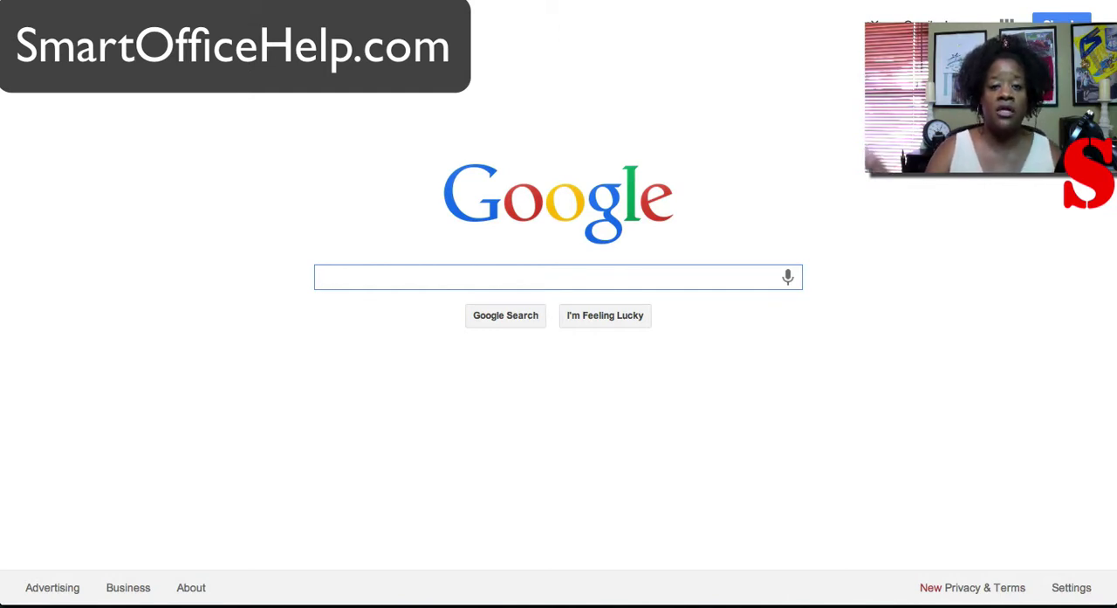
pyautogui.moveTo(347, 218)
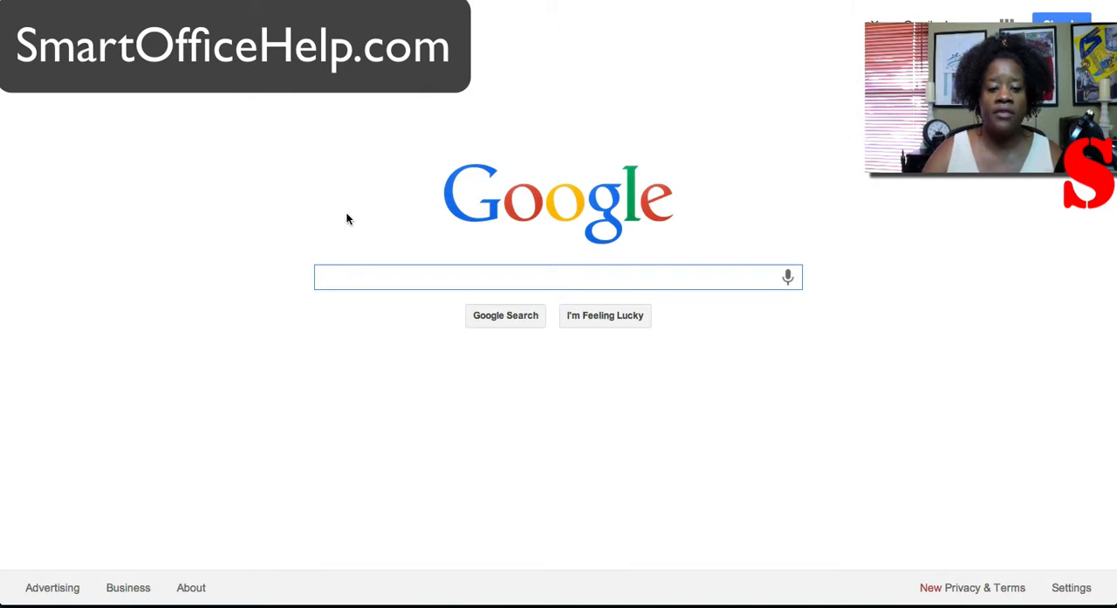
pyautogui.moveTo(555, 302)
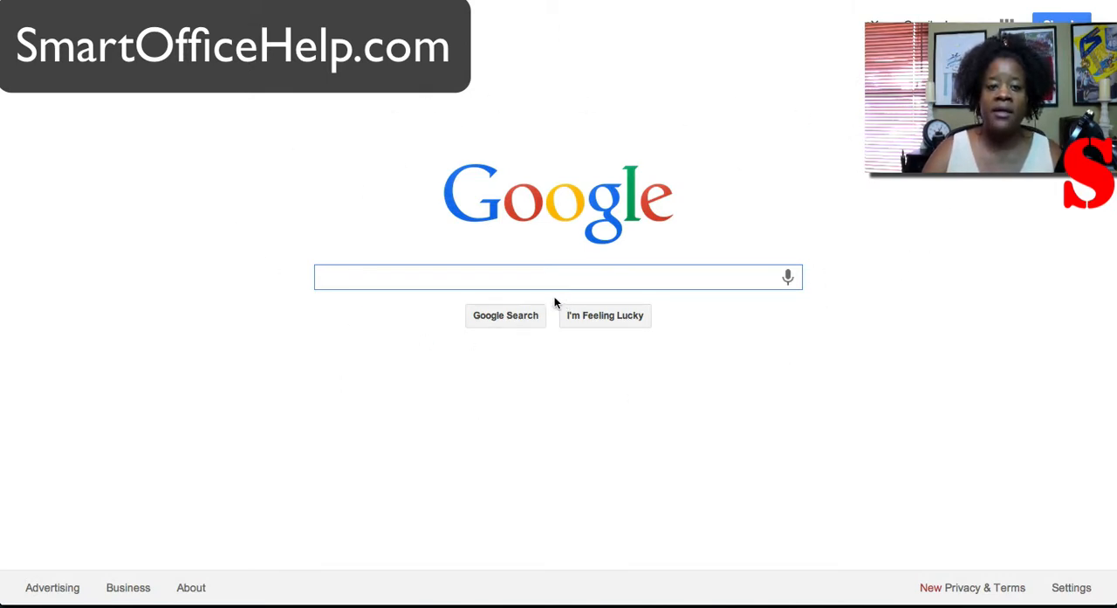
pyautogui.moveTo(321, 161)
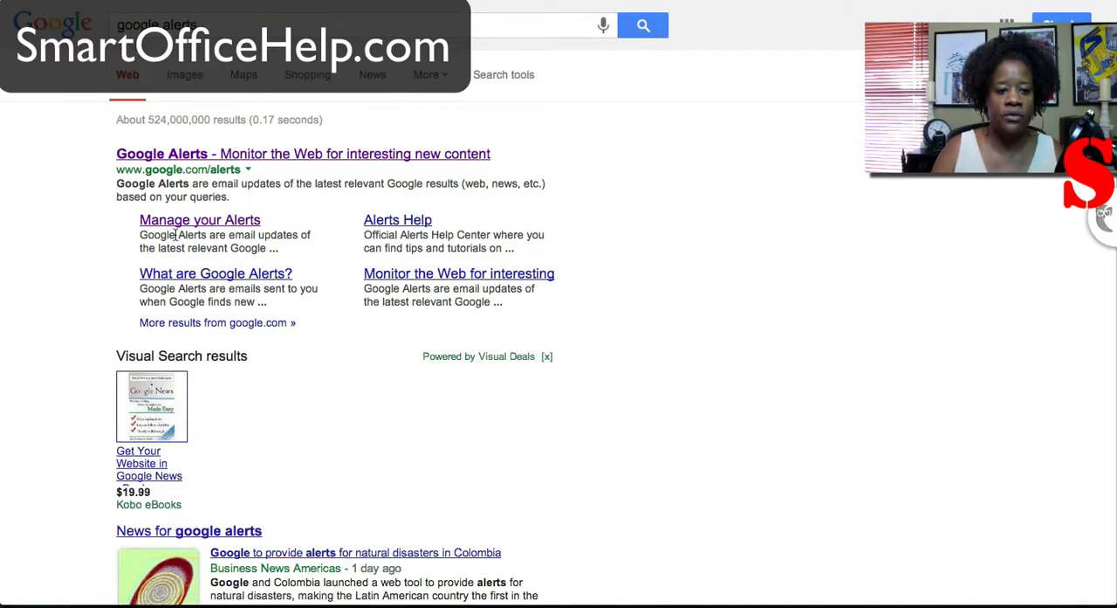
pyautogui.moveTo(183, 153)
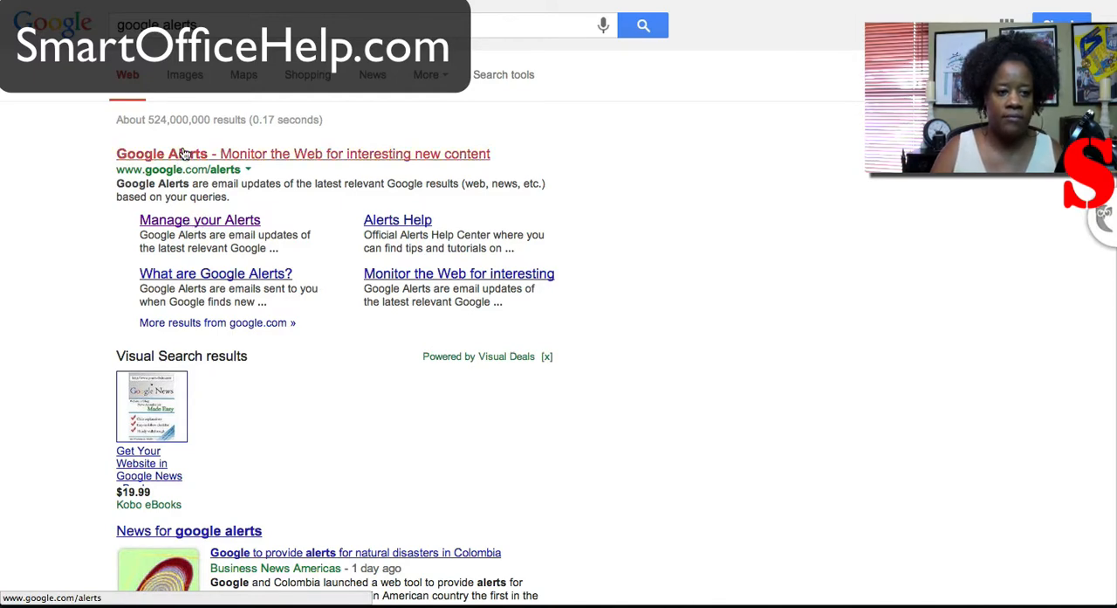
# - Open the Google Alerts site from the search results
pyautogui.click(175, 154)
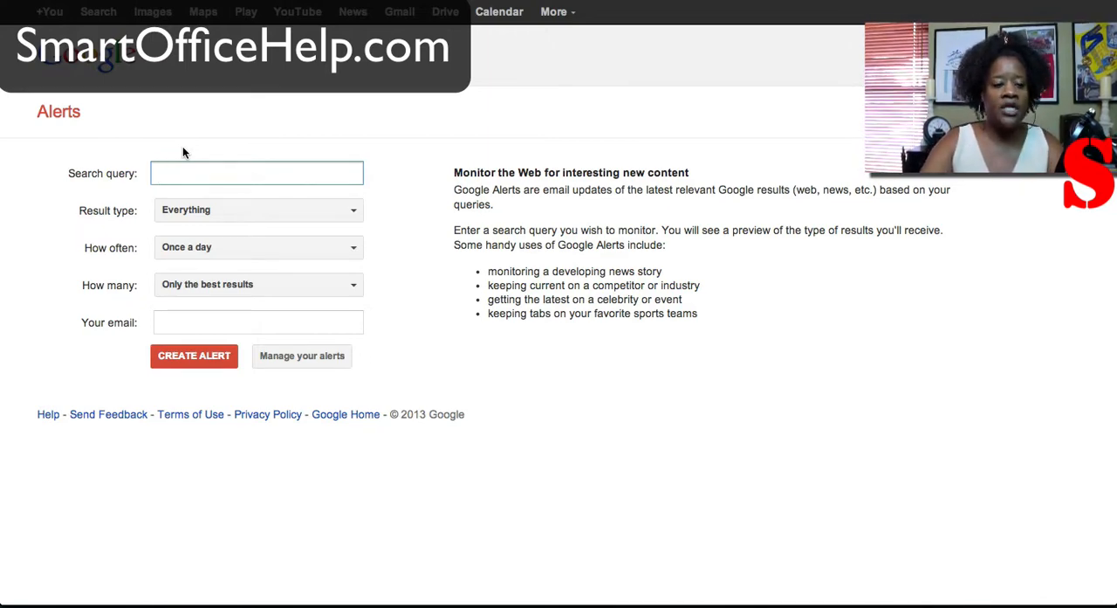
# - Enter a trial query 'Elizabe', clear it, and start the query 'social medial trends'
pyautogui.write('E')
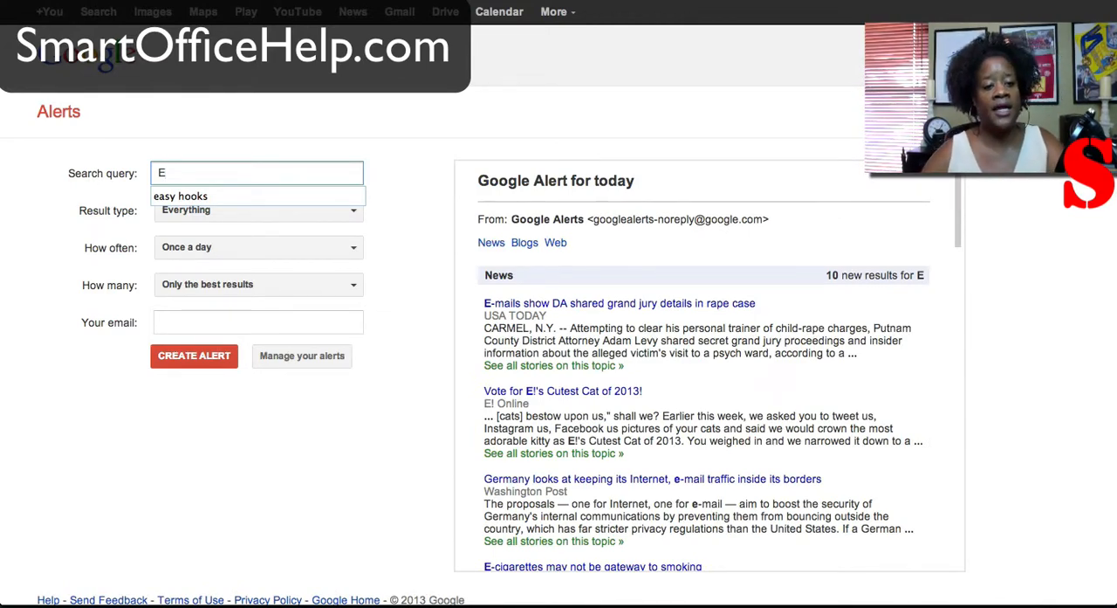
pyautogui.write('l')
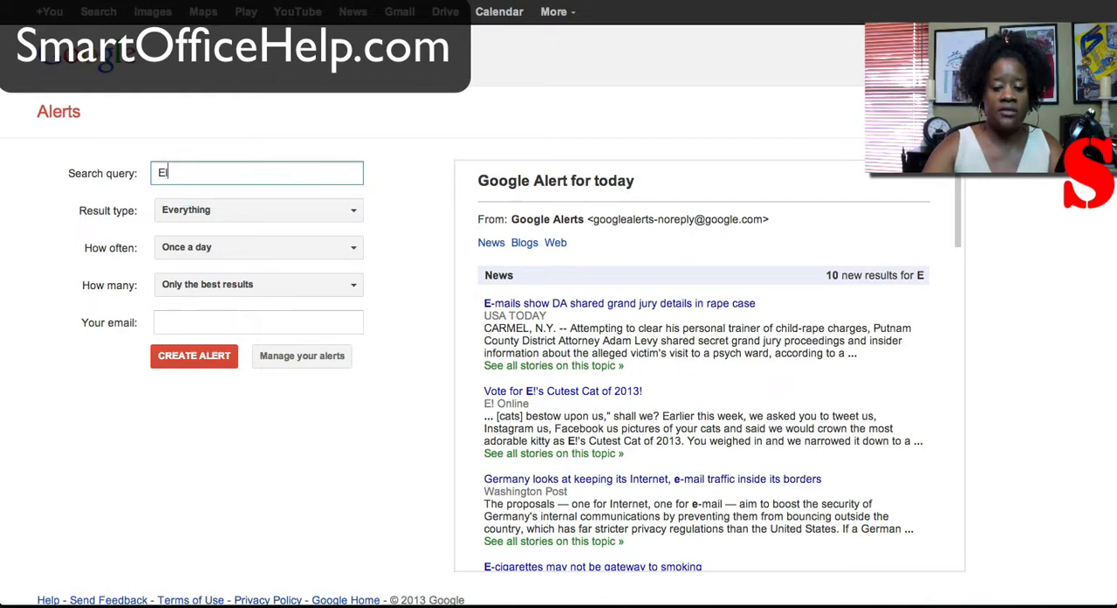
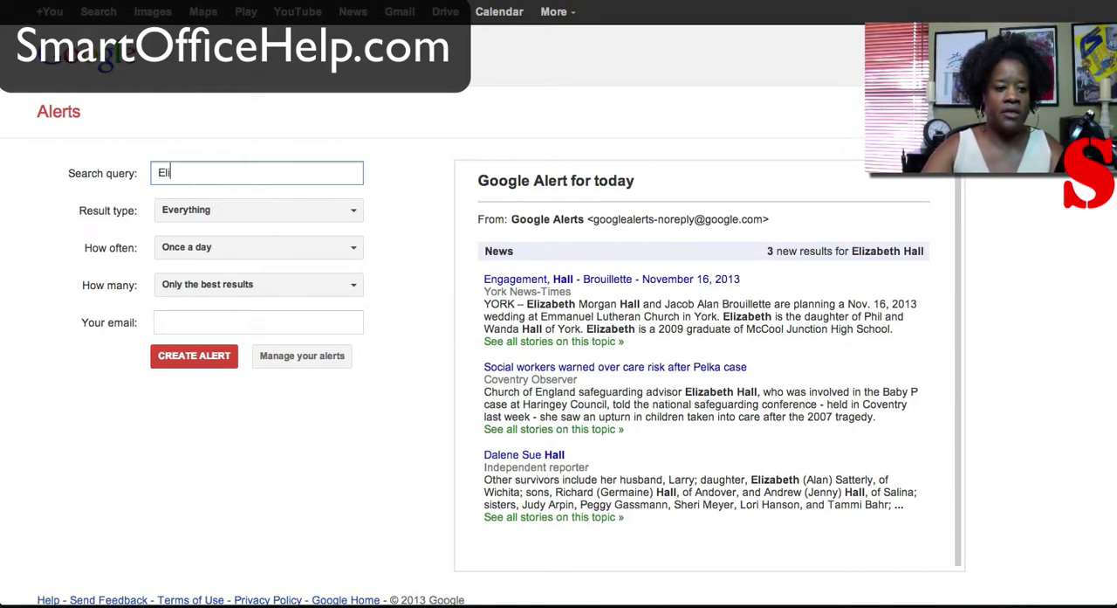
pyautogui.write('social medial trends')
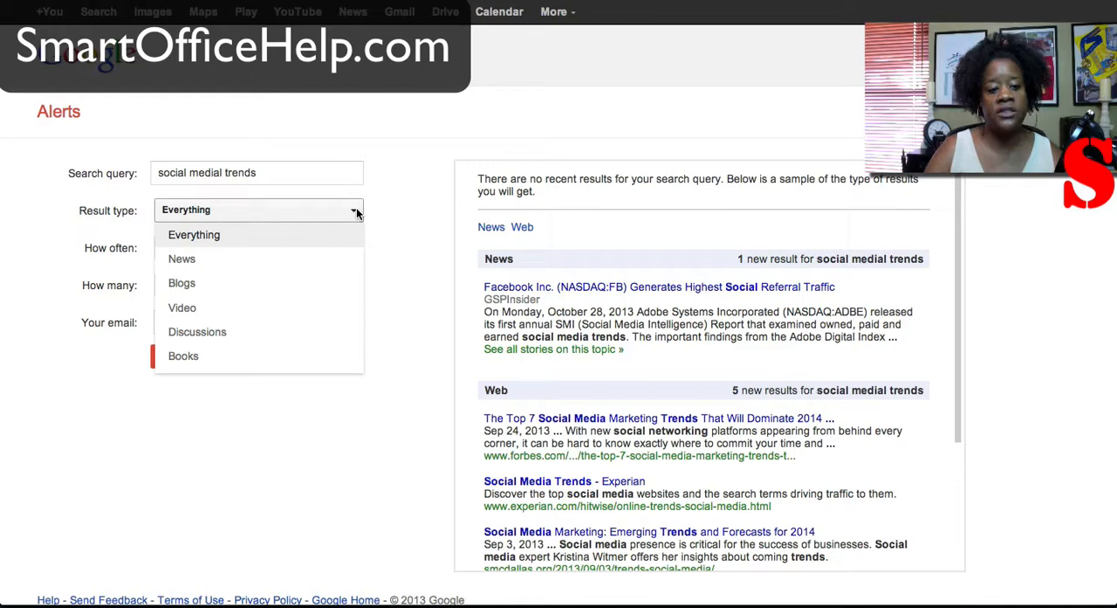
pyautogui.moveTo(363, 227)
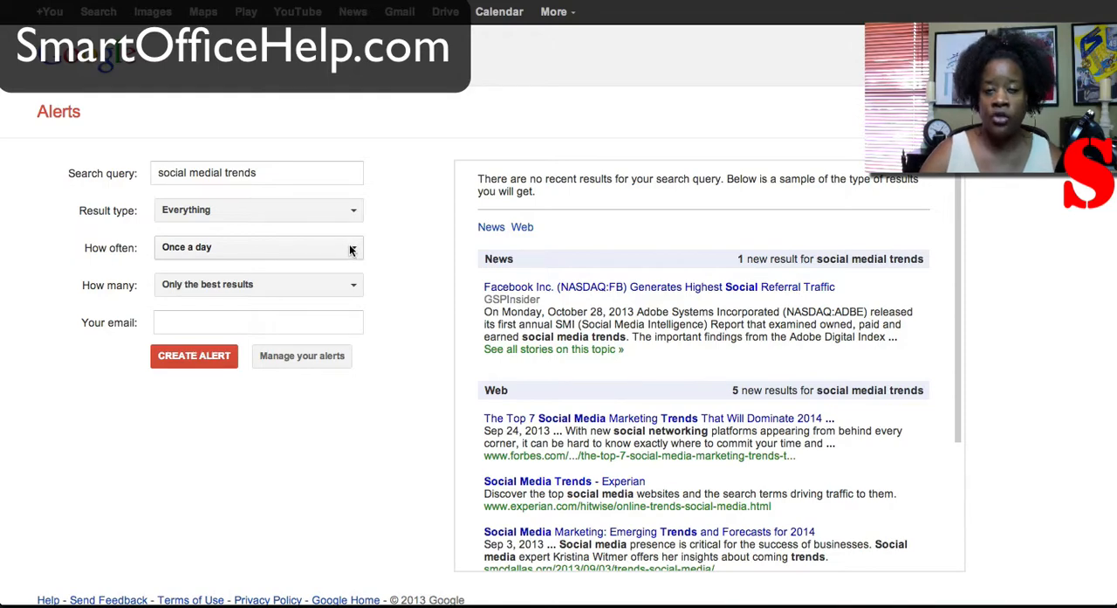
# - Review the How often and How many choices and enter 'test' as the delivery email
pyautogui.click(259, 248)
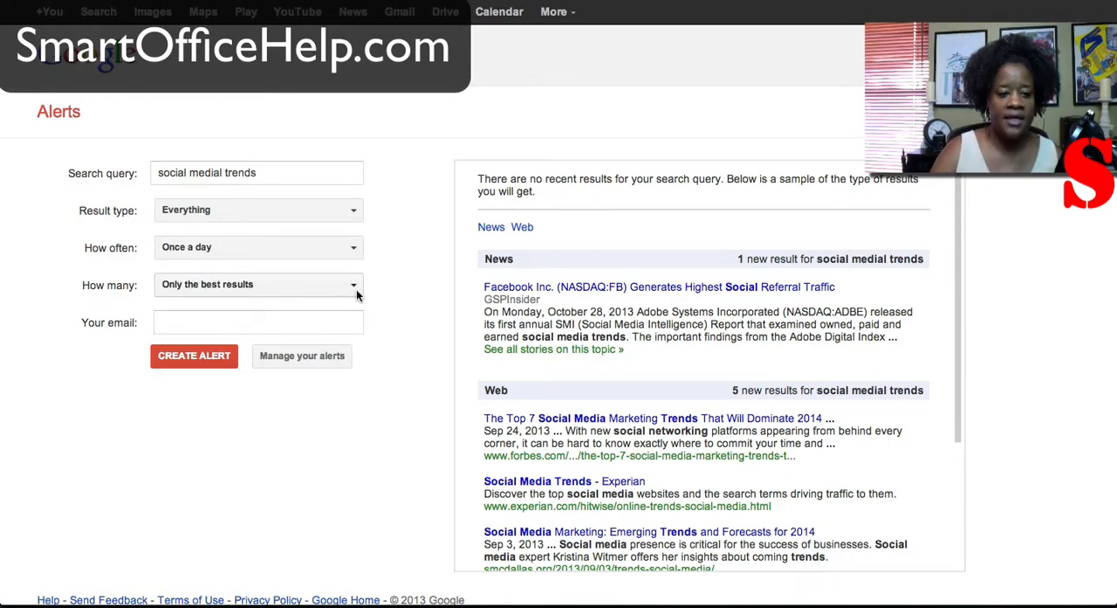
pyautogui.click(259, 283)
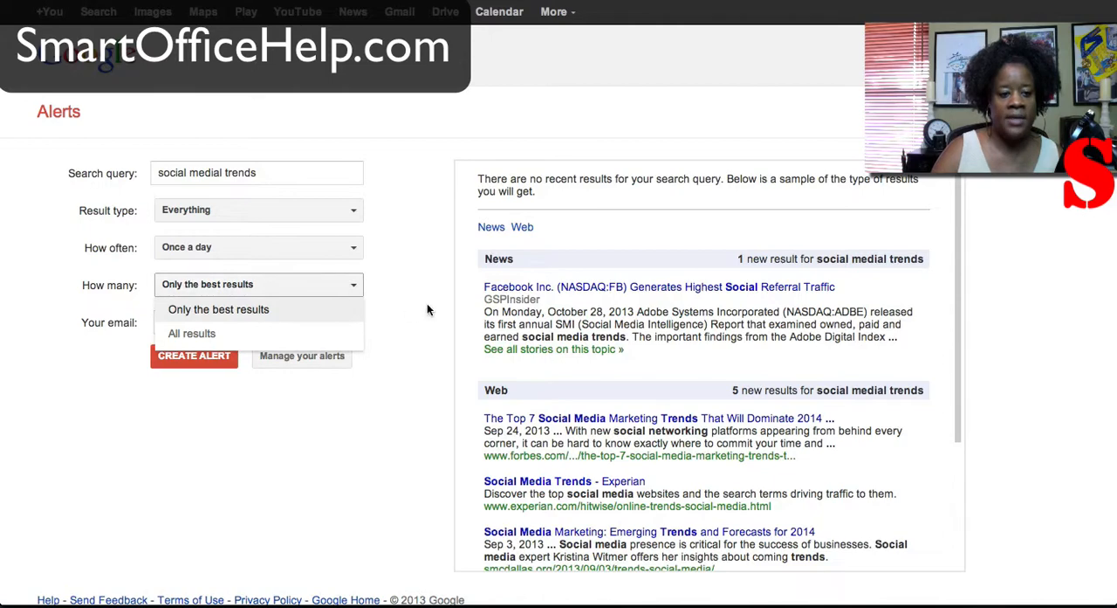
pyautogui.moveTo(461, 304)
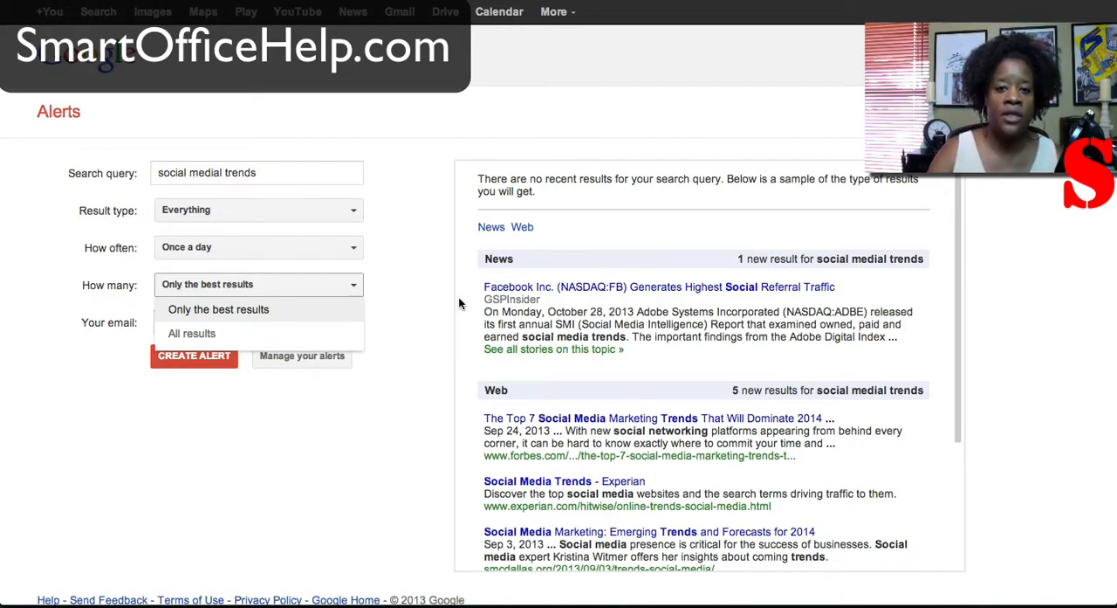
pyautogui.moveTo(437, 318)
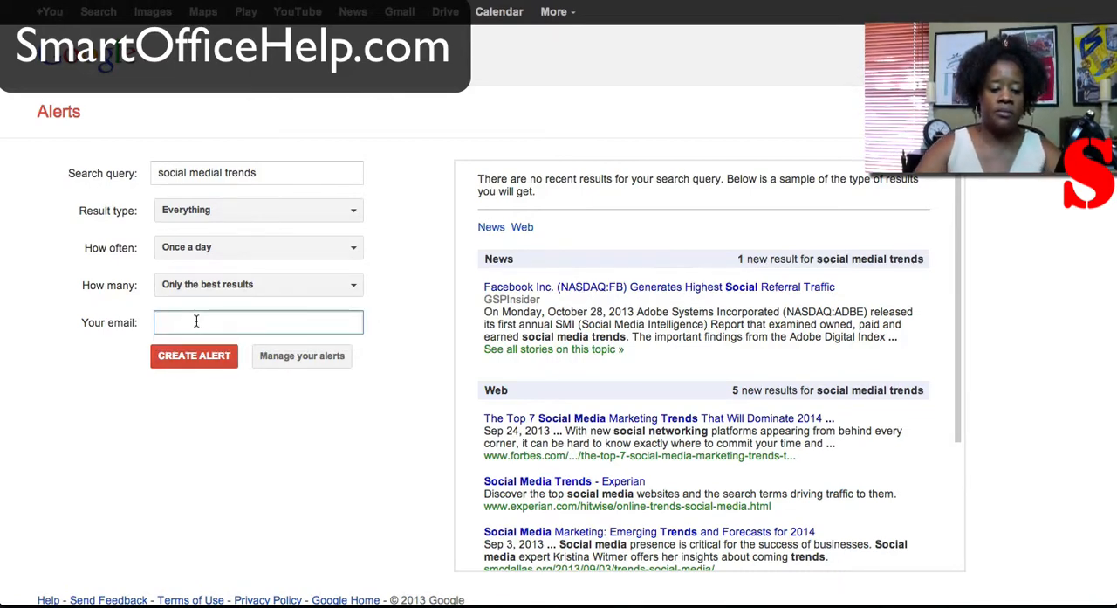
pyautogui.write('test@yahoo.com')
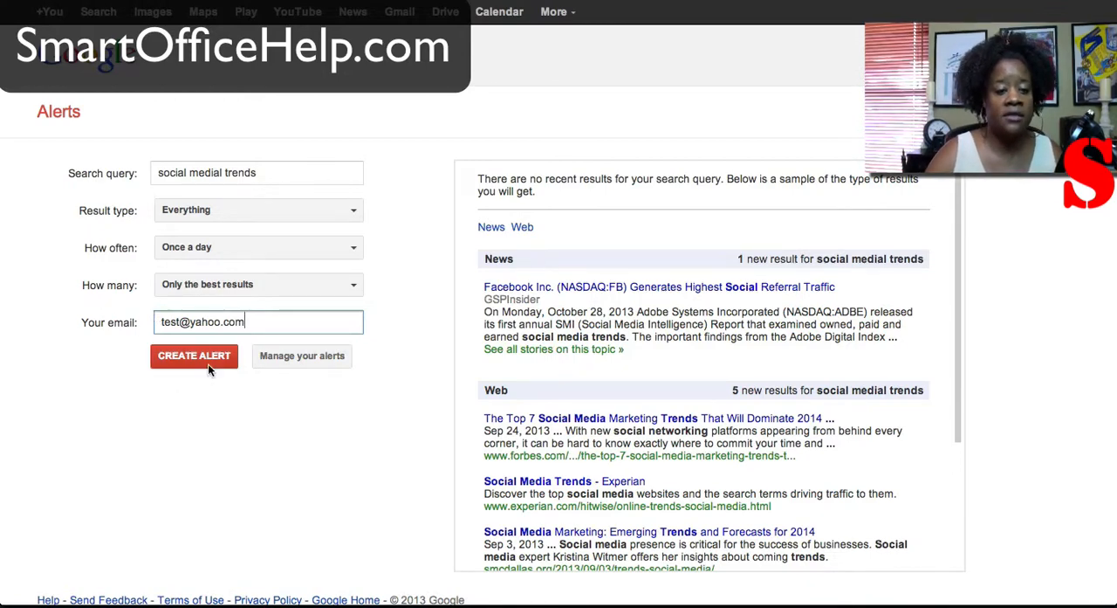
# - Create the 'social medial trends' alert with the chosen settings
pyautogui.click(194, 356)
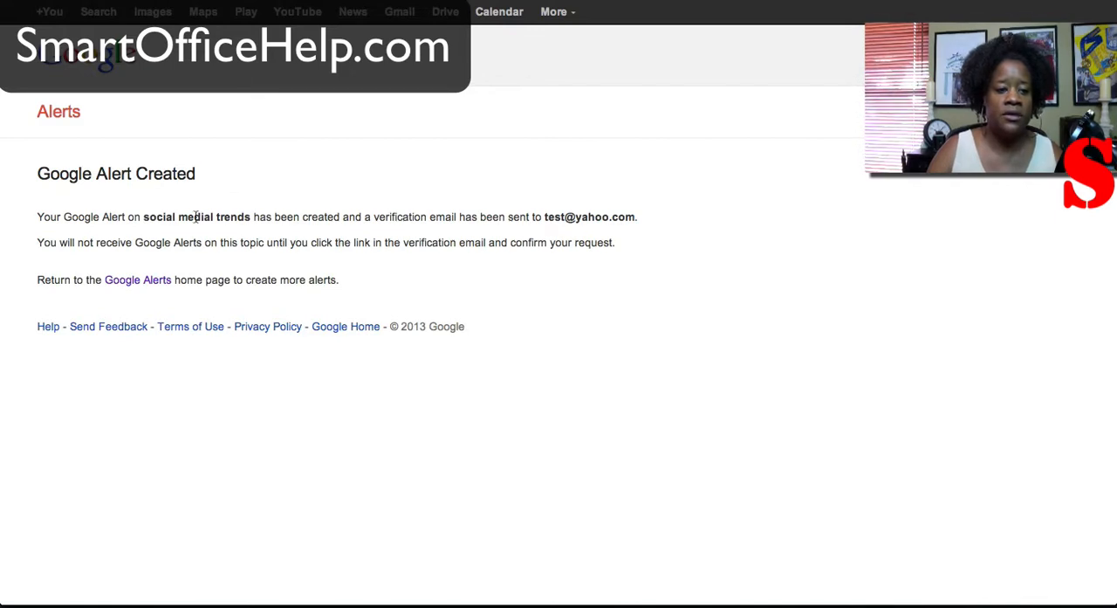
pyautogui.moveTo(96, 209)
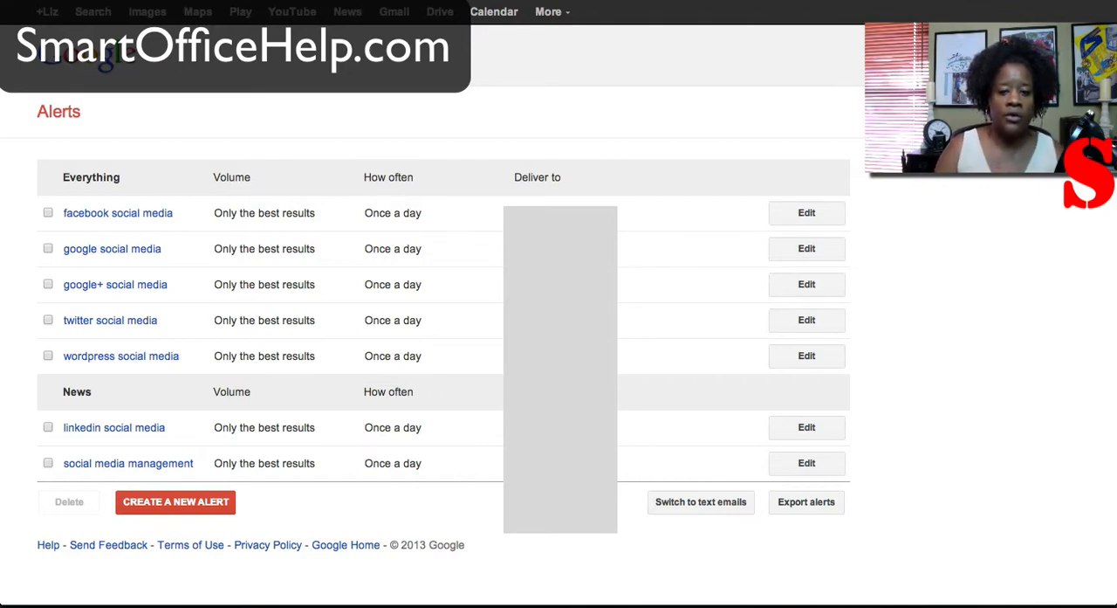
# - Tick the facebook social media alert, choose Edit, and enter the password when prompted
pyautogui.click(45, 213)
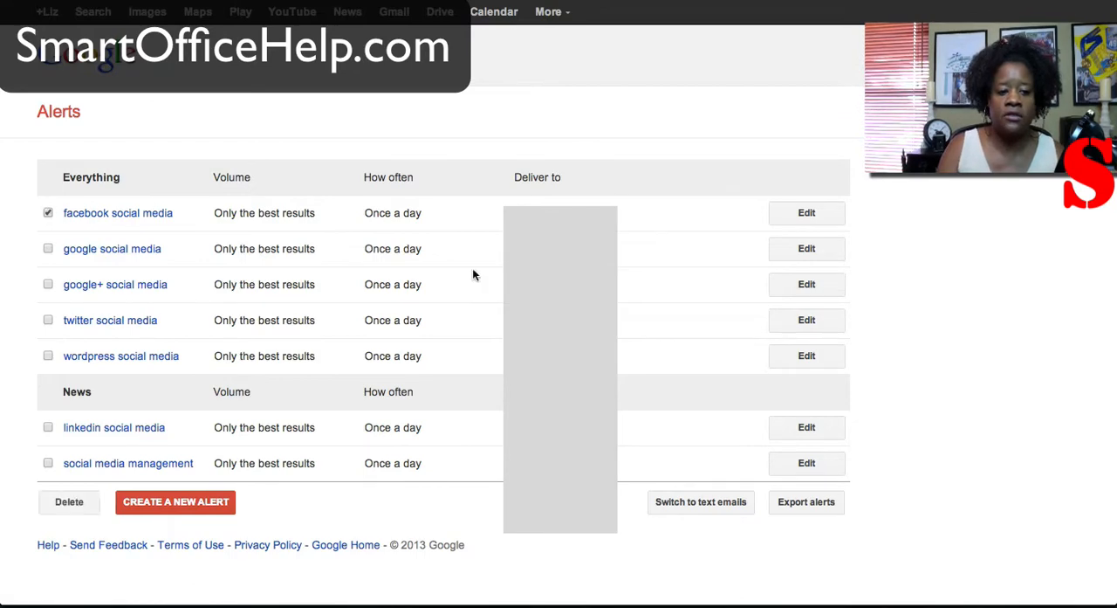
pyautogui.click(807, 213)
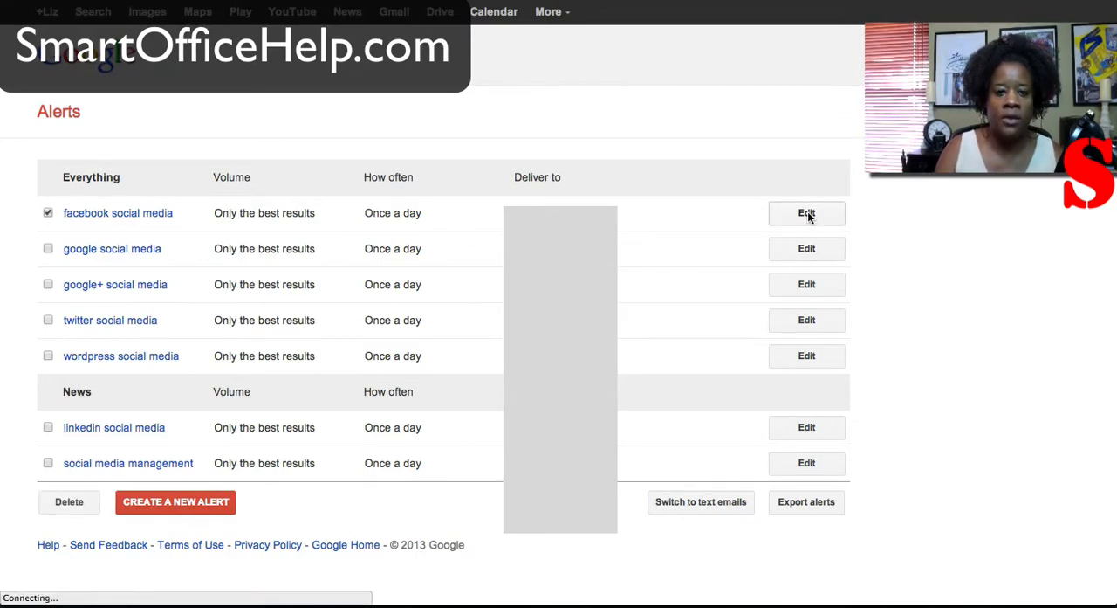
pyautogui.click(807, 213)
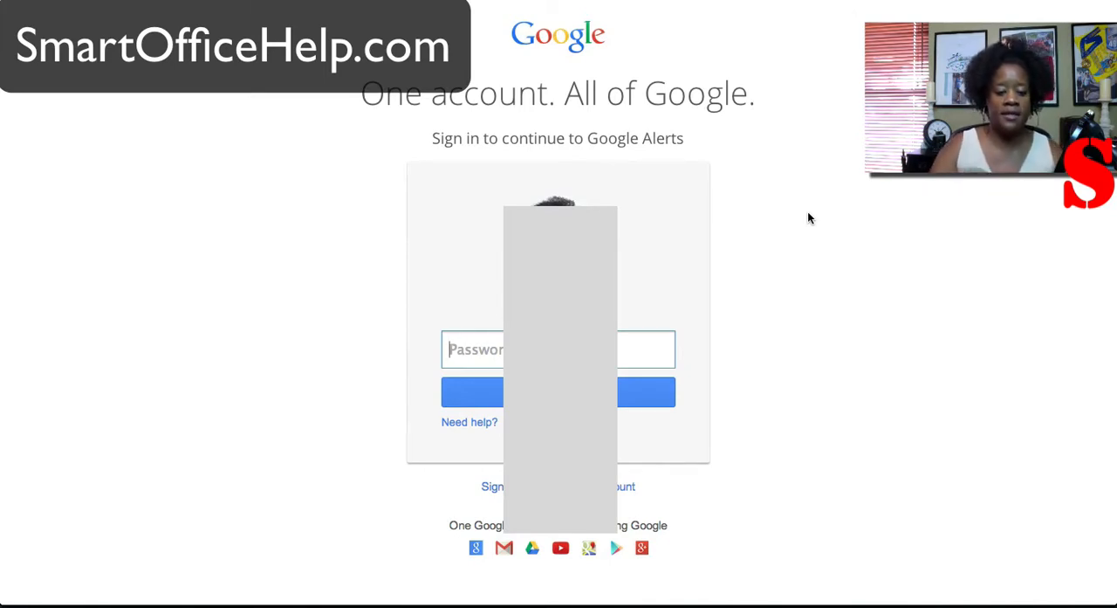
pyautogui.write('••')
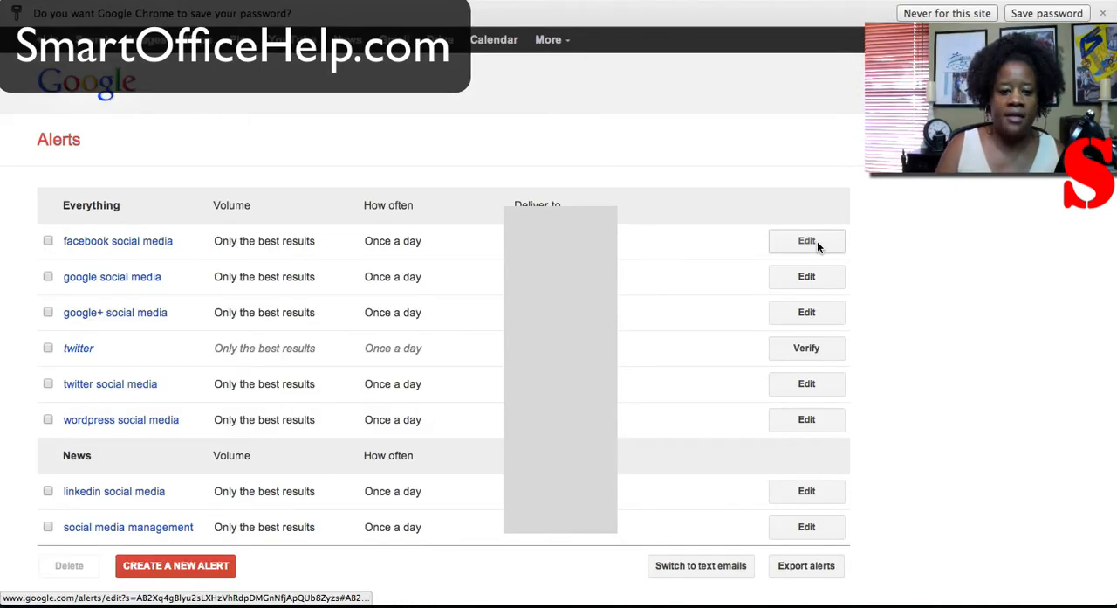
# - Edit the facebook social media alert with it ticked, then return to the alert-created page
pyautogui.click(806, 241)
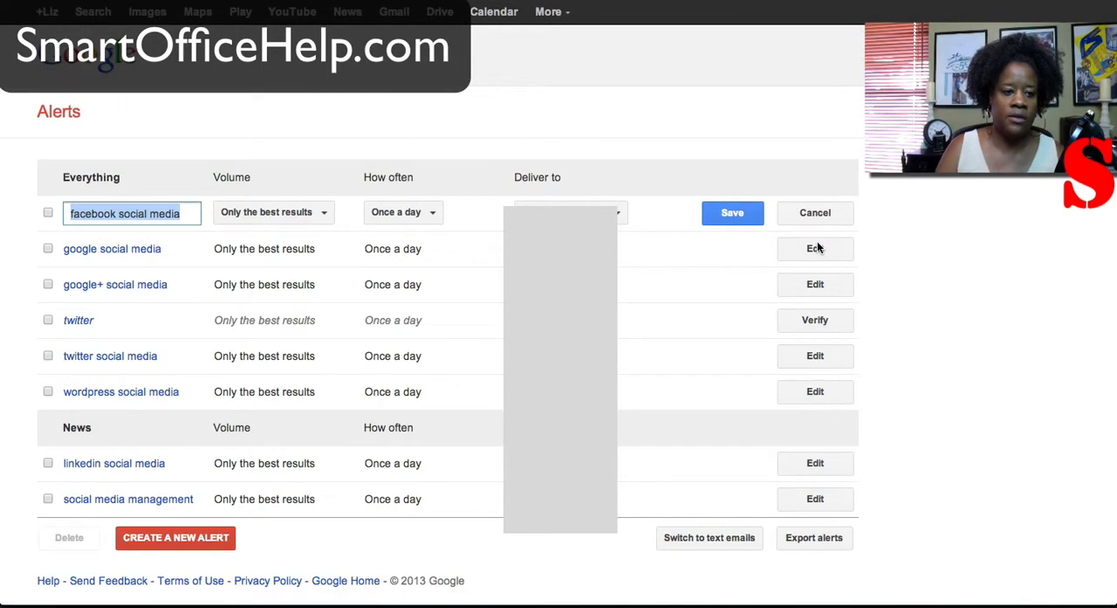
pyautogui.moveTo(161, 234)
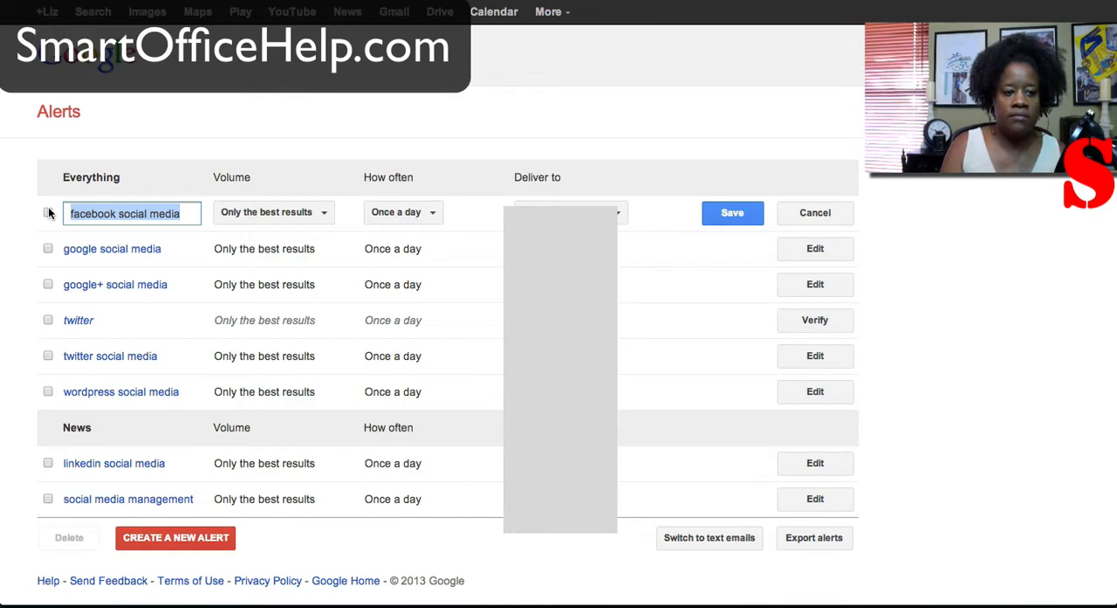
pyautogui.click(45, 213)
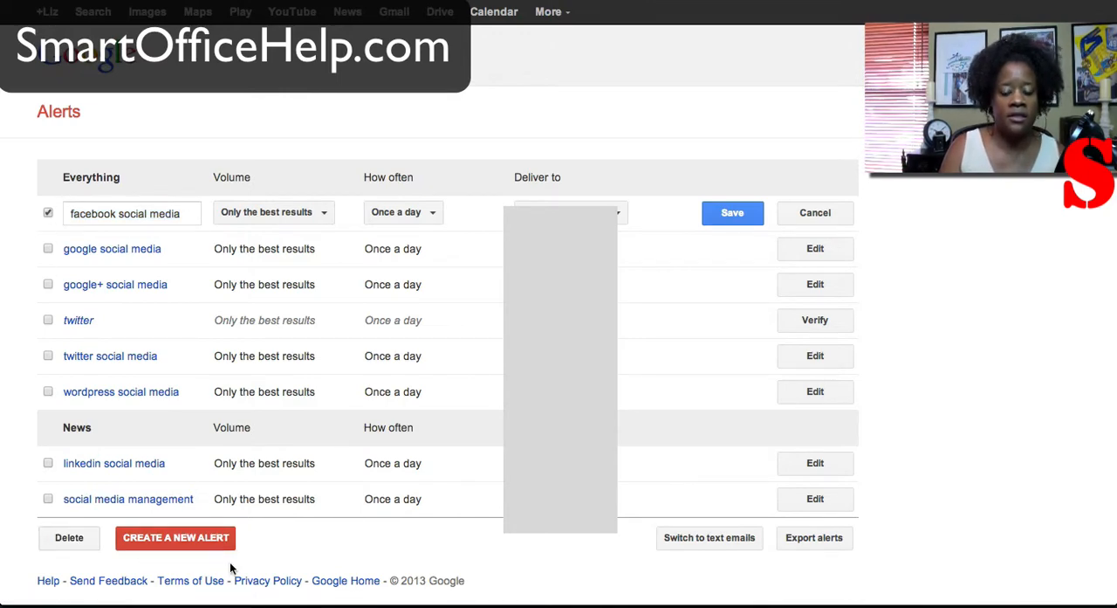
pyautogui.moveTo(754, 520)
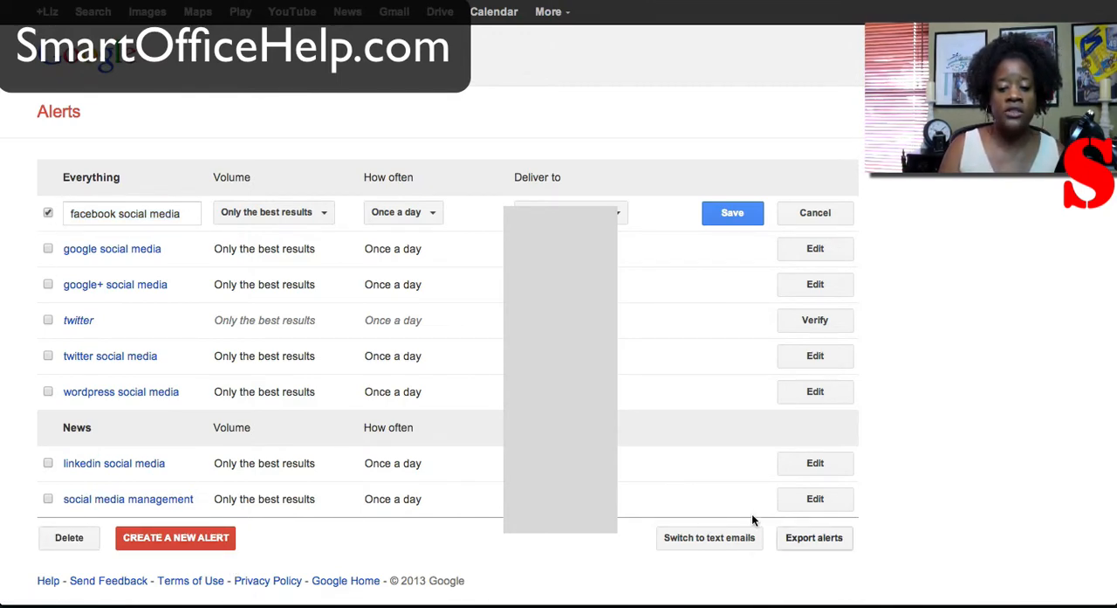
pyautogui.moveTo(852, 590)
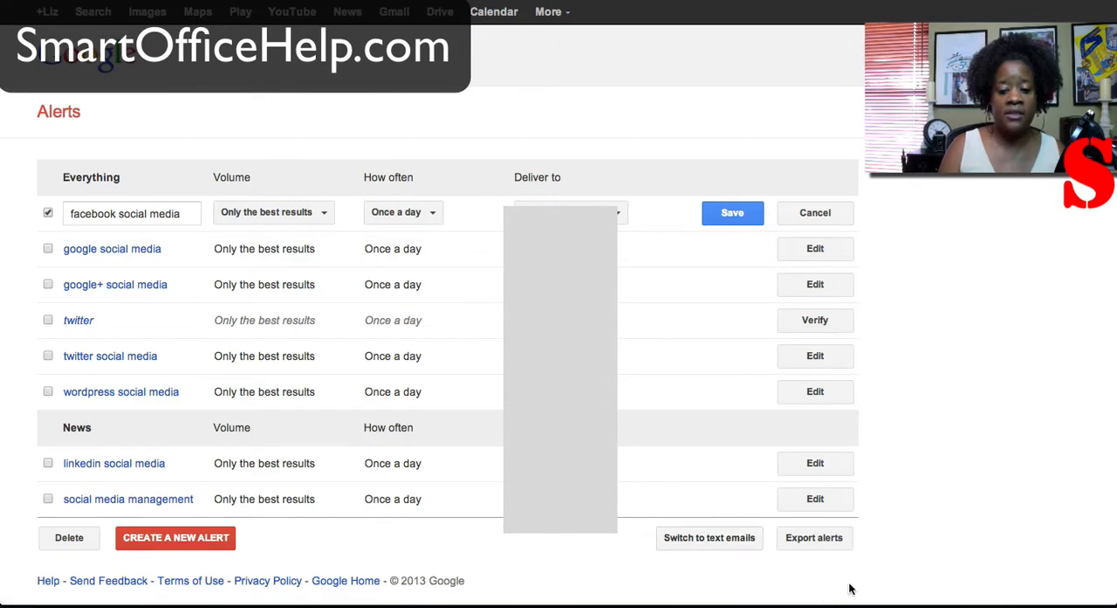
pyautogui.moveTo(606, 574)
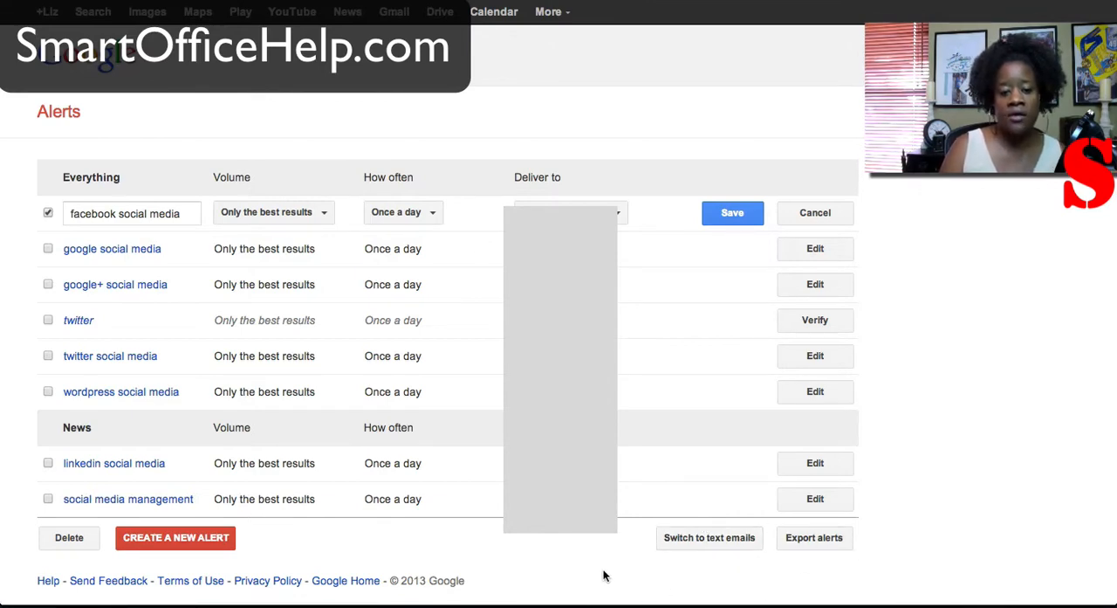
pyautogui.moveTo(590, 573)
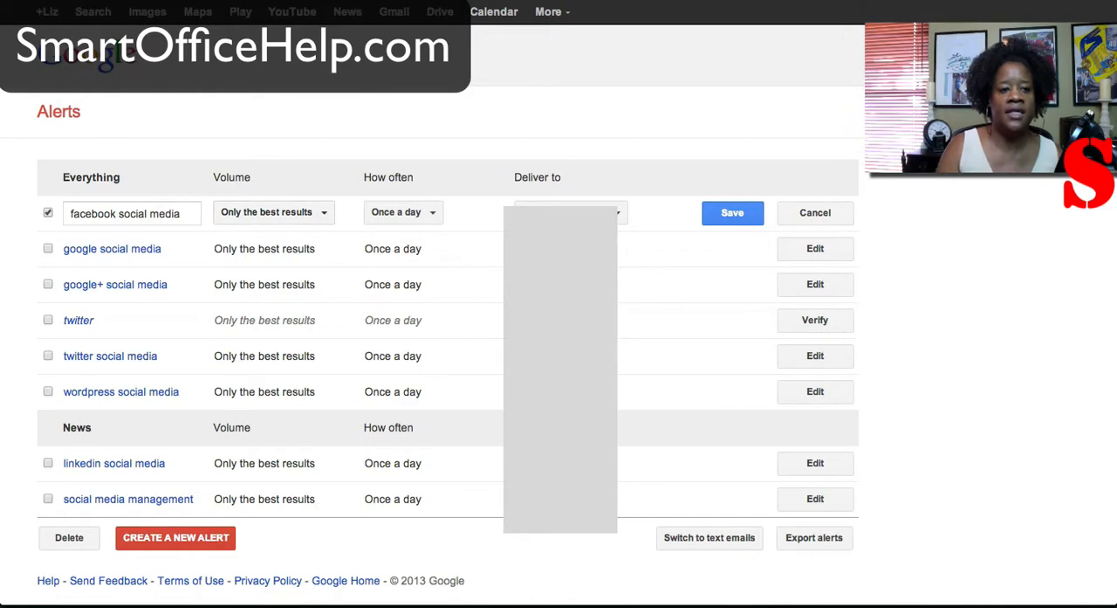
pyautogui.click(732, 213)
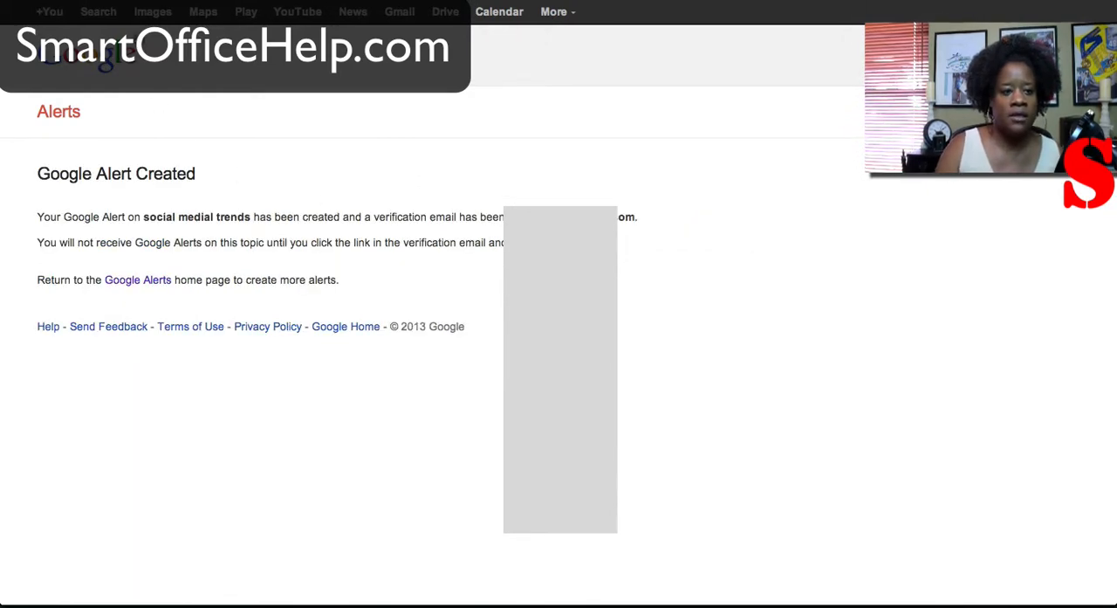